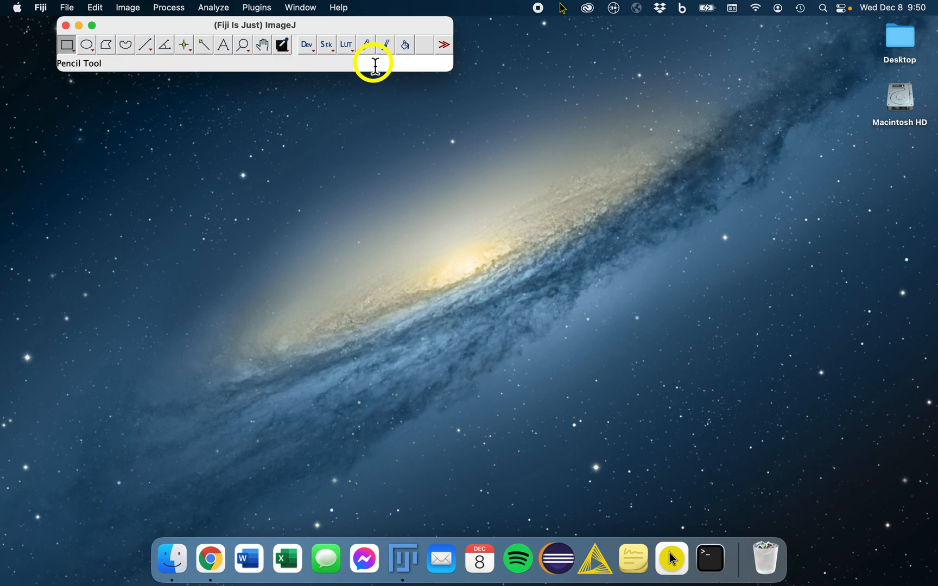
Search for 'script', start a new script and browse the template categories
{"action": "type", "text": "script"}
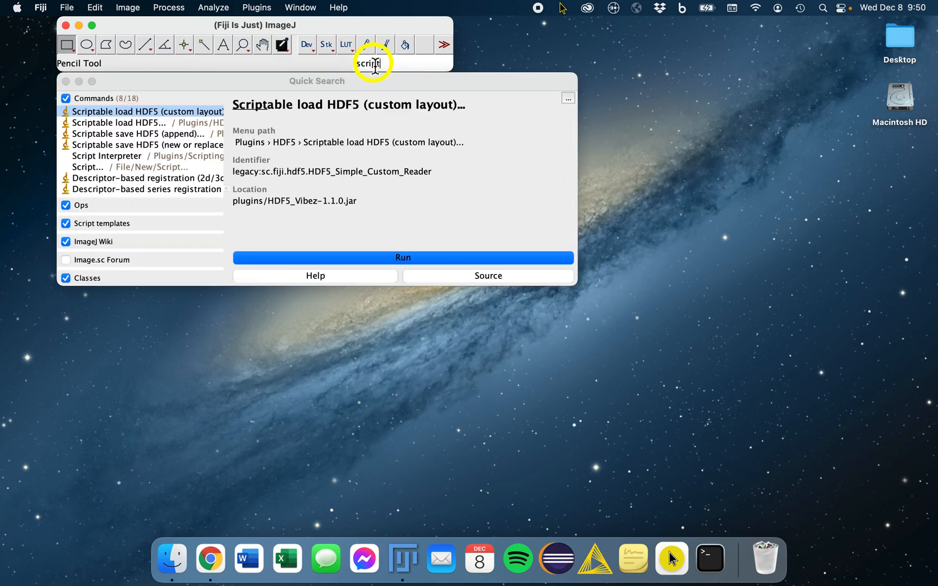
{"action": "left_click", "coordinate": [402, 257]}
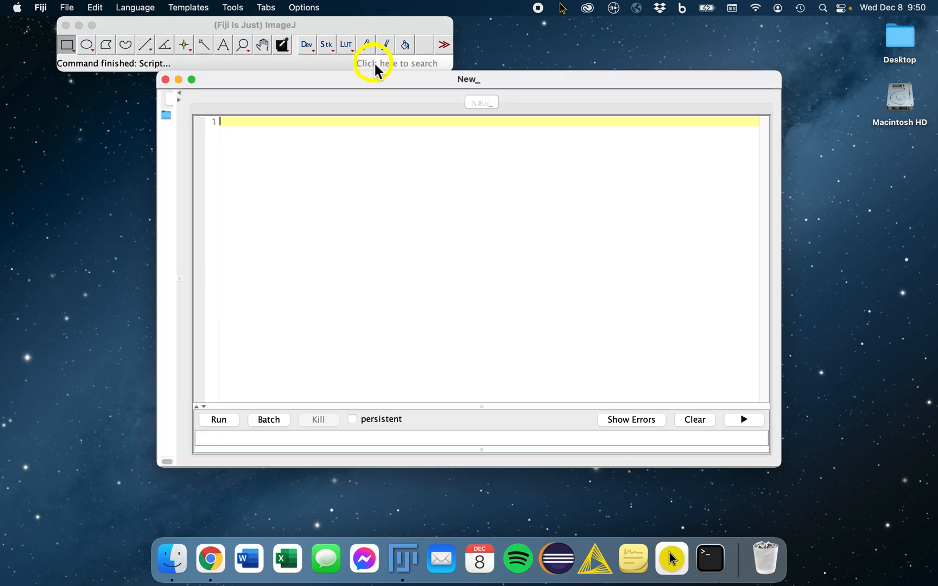
{"action": "left_click", "coordinate": [189, 7]}
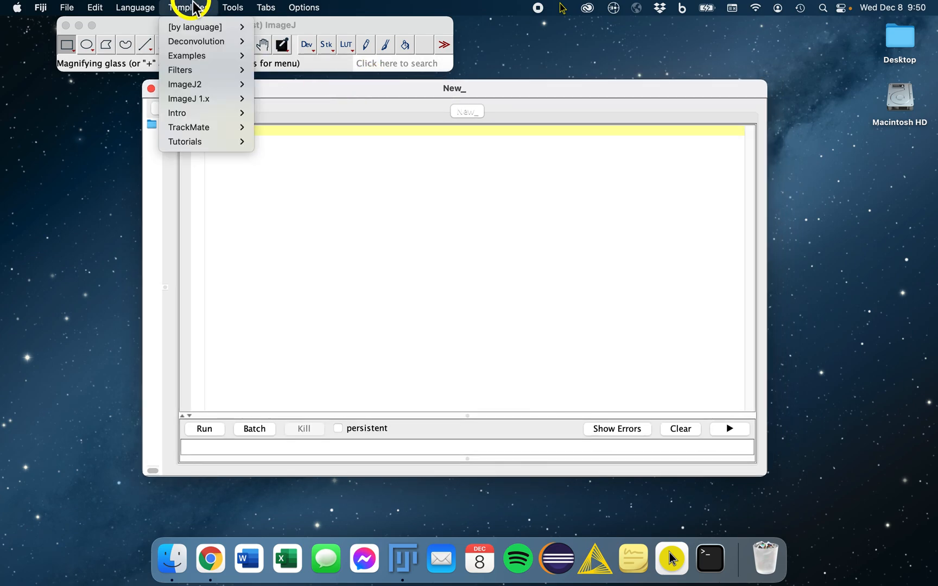
{"action": "mouse_move", "coordinate": [177, 113]}
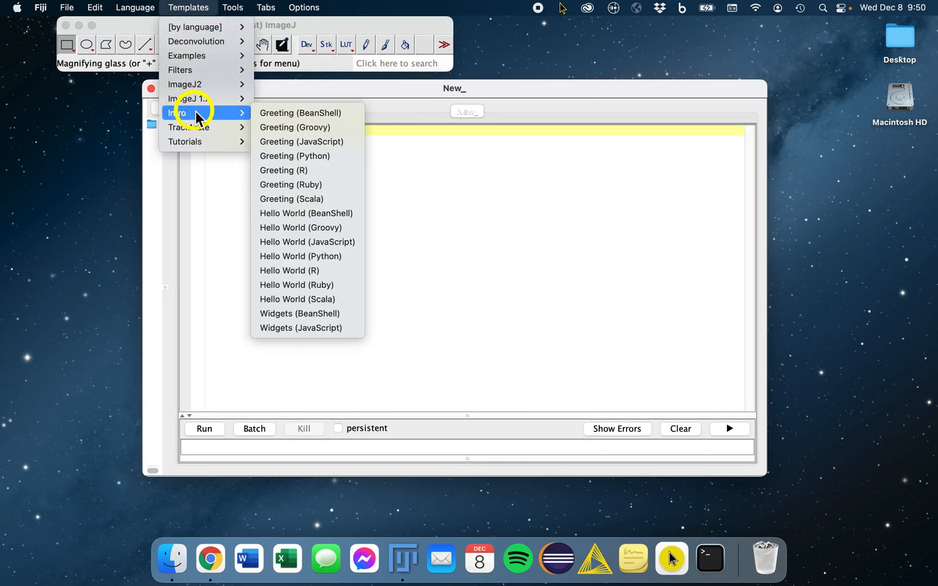
{"action": "mouse_move", "coordinate": [343, 160]}
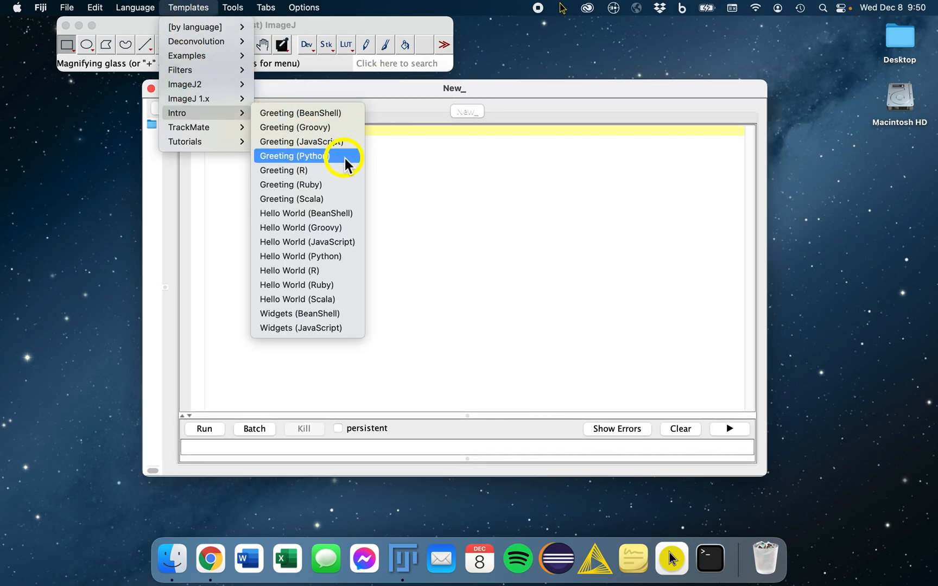
{"action": "mouse_move", "coordinate": [328, 163]}
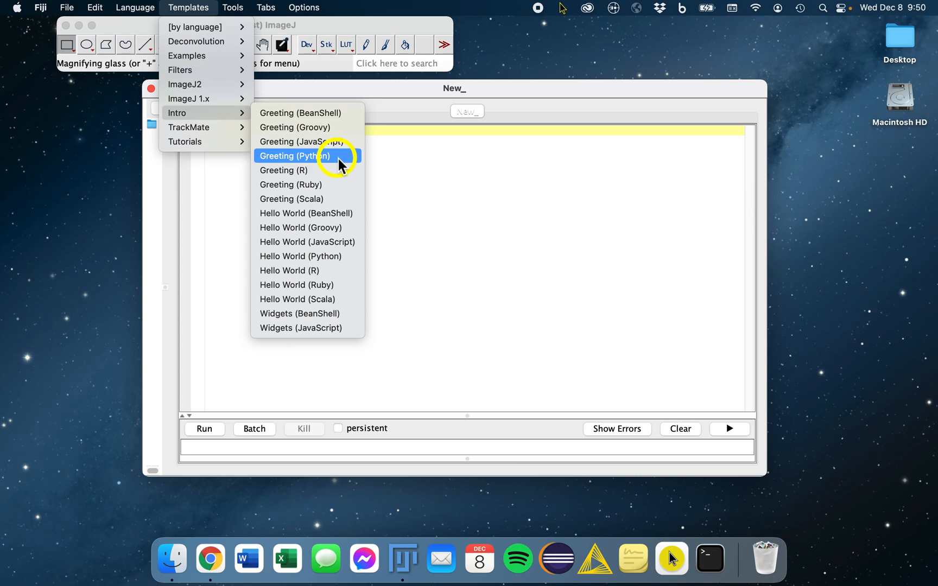
{"action": "left_click", "coordinate": [294, 156]}
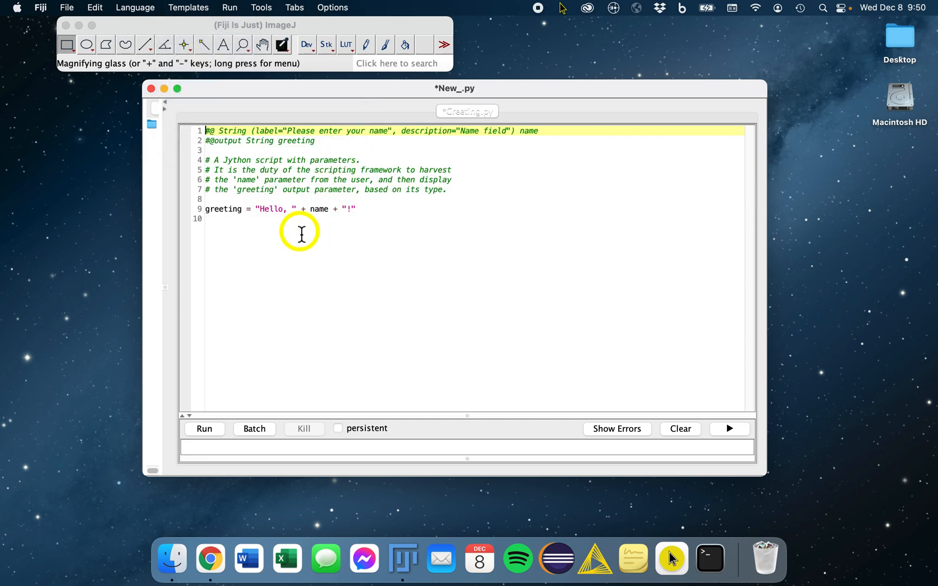
{"action": "mouse_move", "coordinate": [401, 262]}
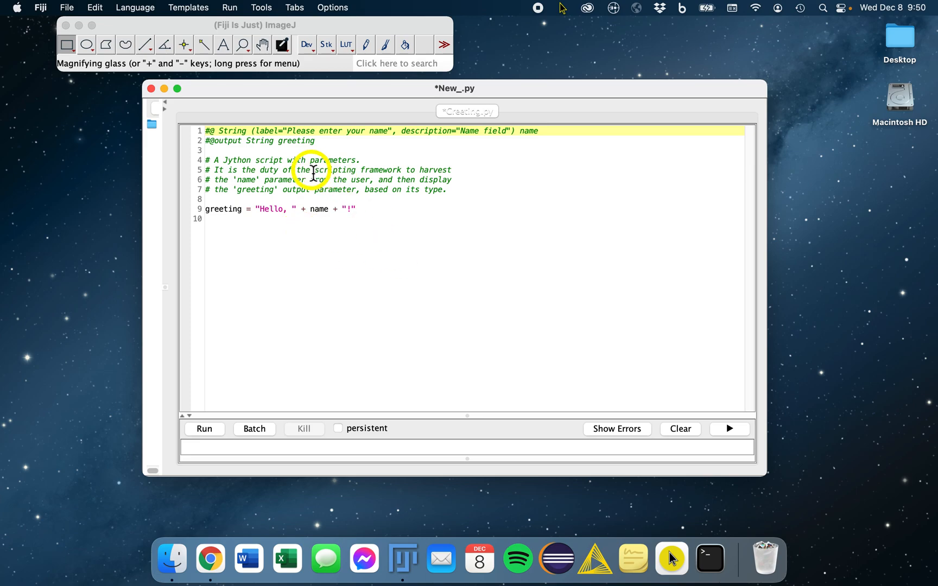
{"action": "mouse_move", "coordinate": [208, 131]}
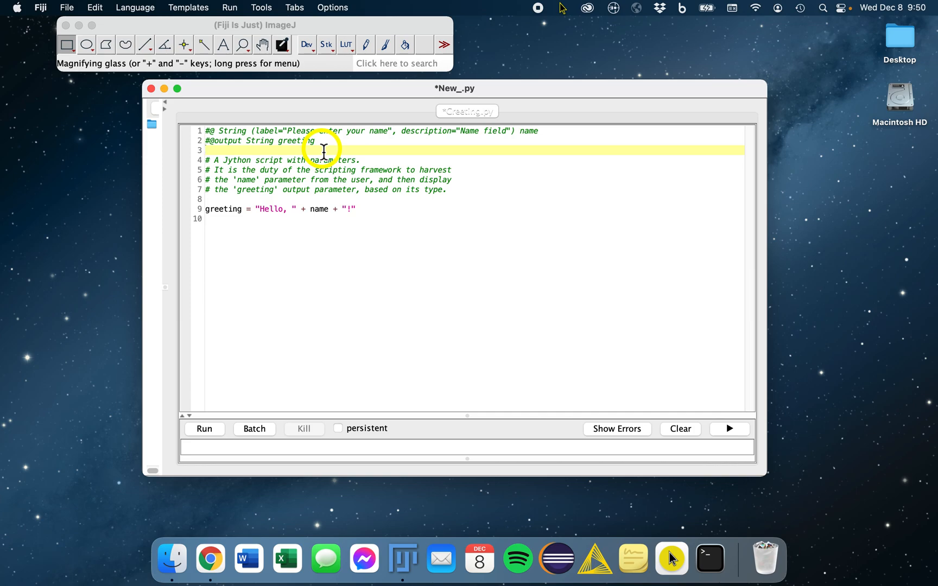
{"action": "left_click", "coordinate": [317, 141]}
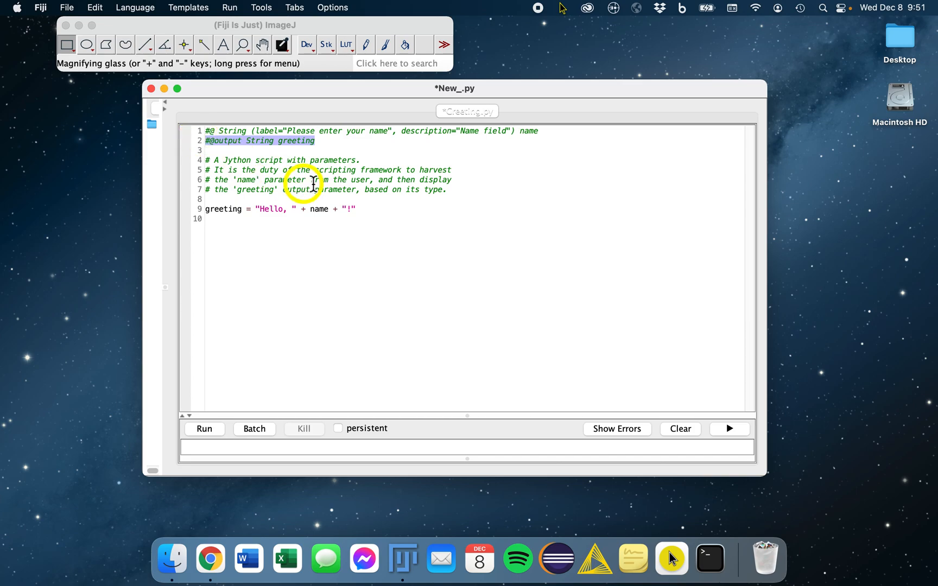
{"action": "mouse_move", "coordinate": [410, 157]}
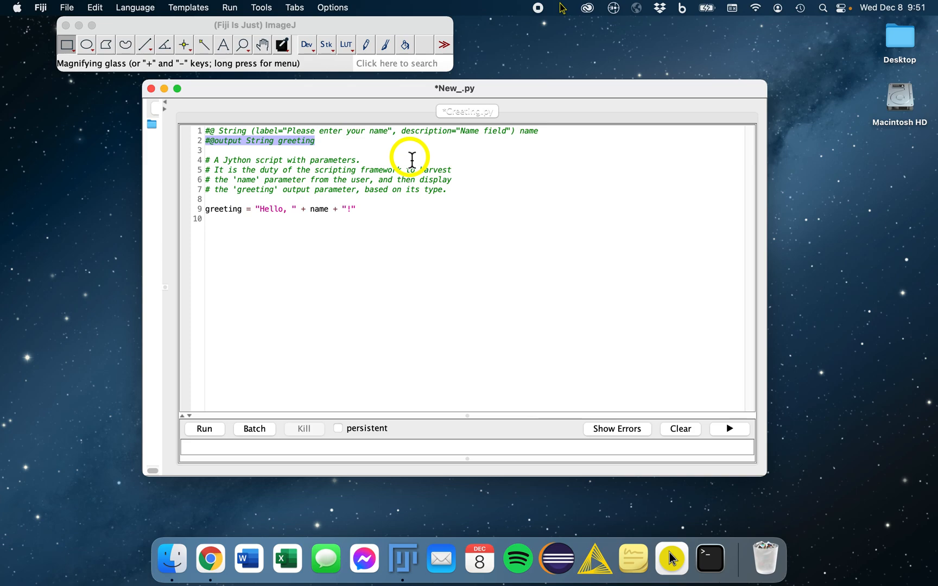
{"action": "mouse_move", "coordinate": [291, 267]}
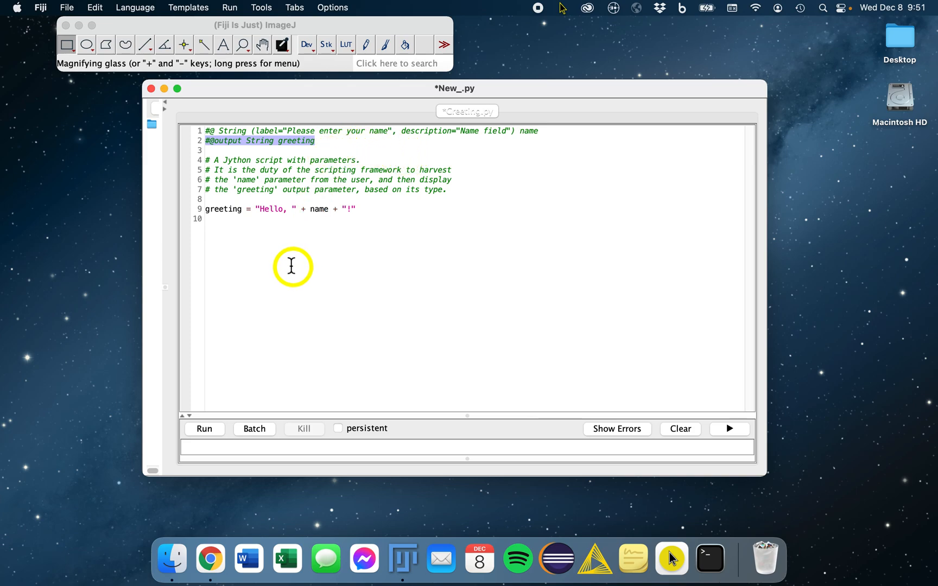
Run the greeting script with the name Ellen to get a 'Hello, Ellen!' window
{"action": "left_click", "coordinate": [204, 429]}
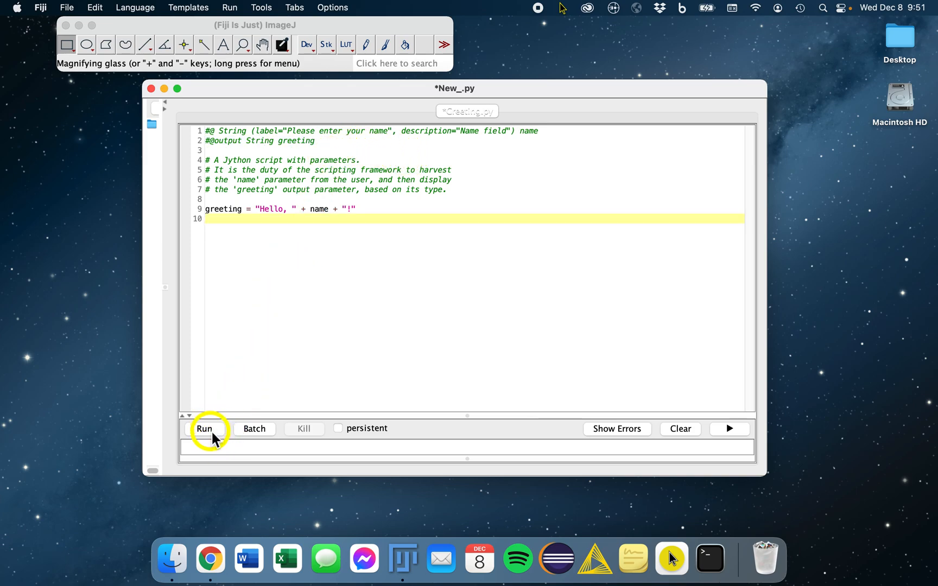
{"action": "left_click", "coordinate": [204, 429]}
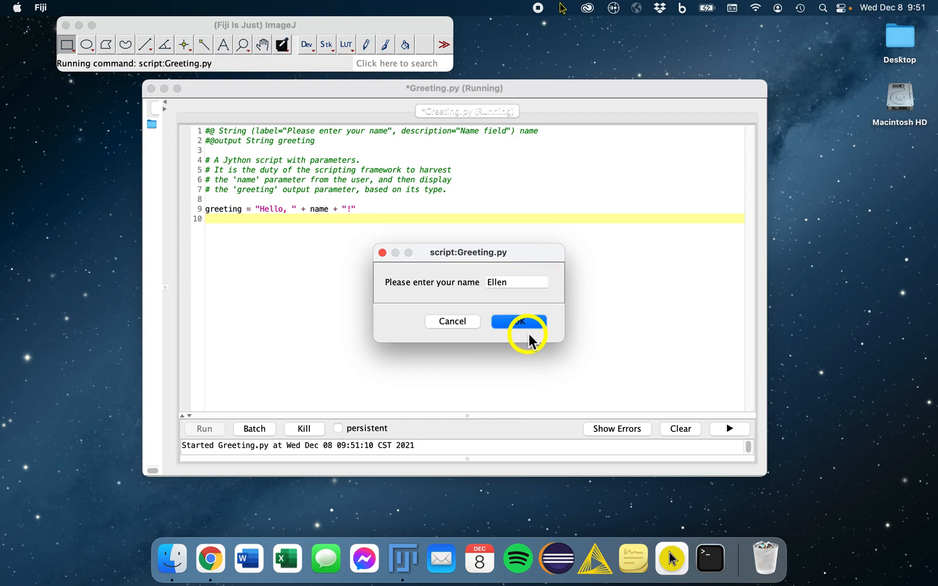
{"action": "left_click", "coordinate": [520, 321]}
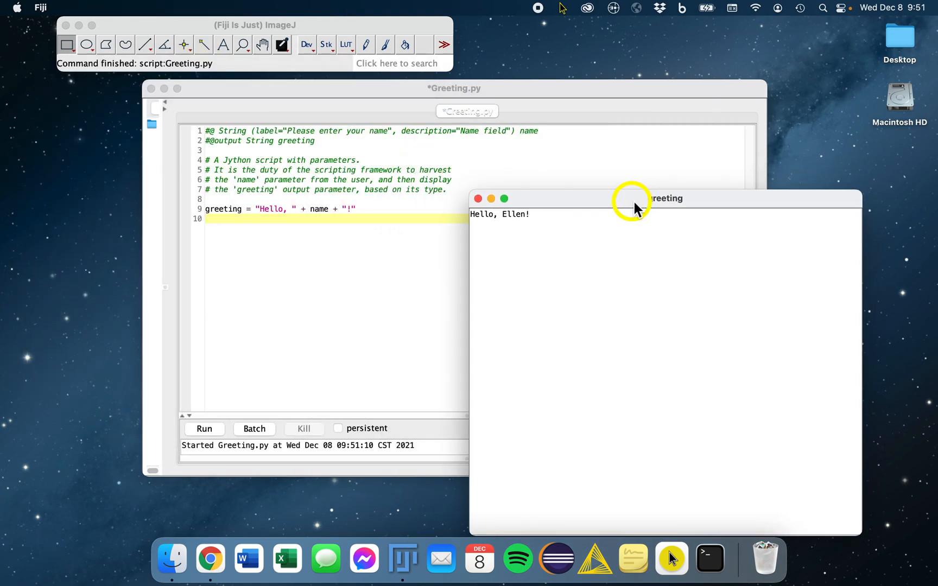
{"action": "mouse_move", "coordinate": [577, 202]}
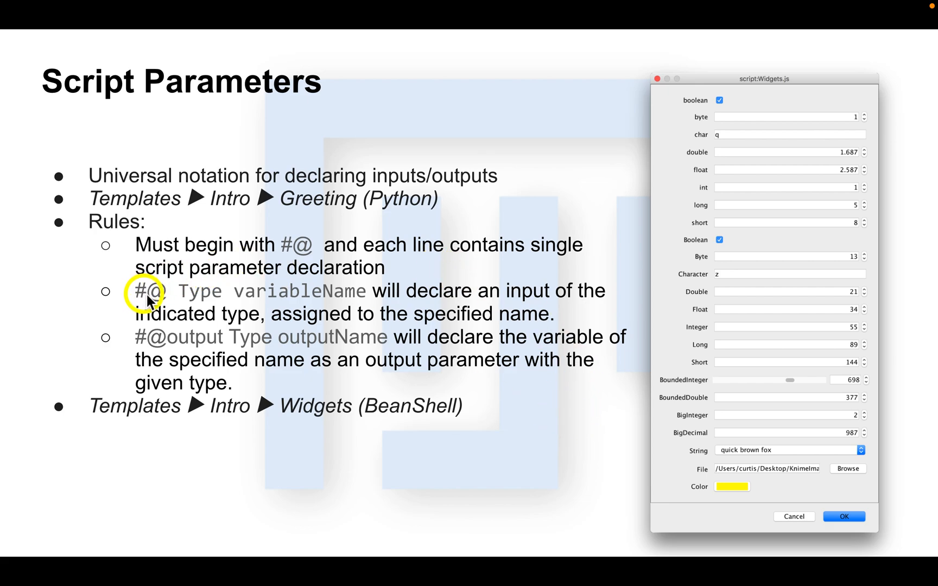
{"action": "mouse_move", "coordinate": [300, 311]}
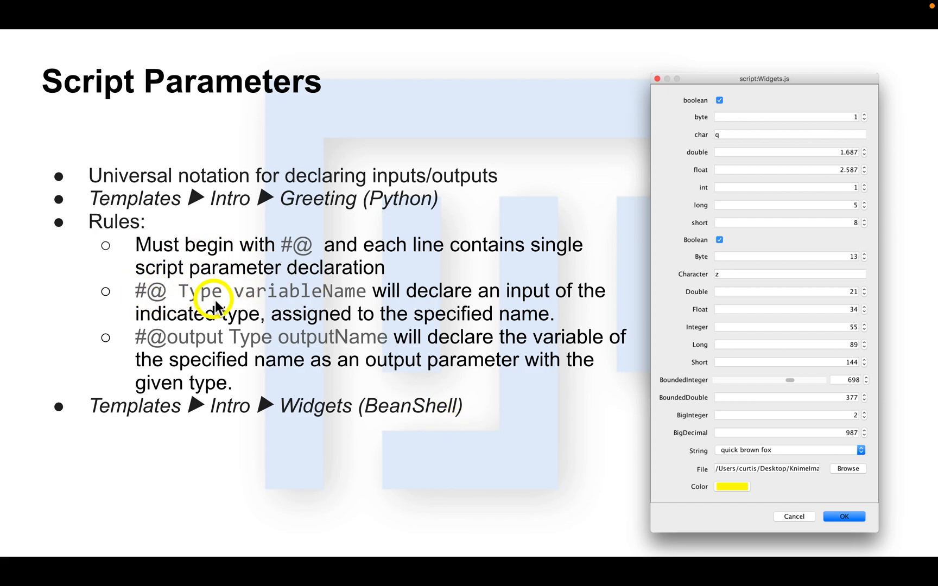
{"action": "mouse_move", "coordinate": [473, 444]}
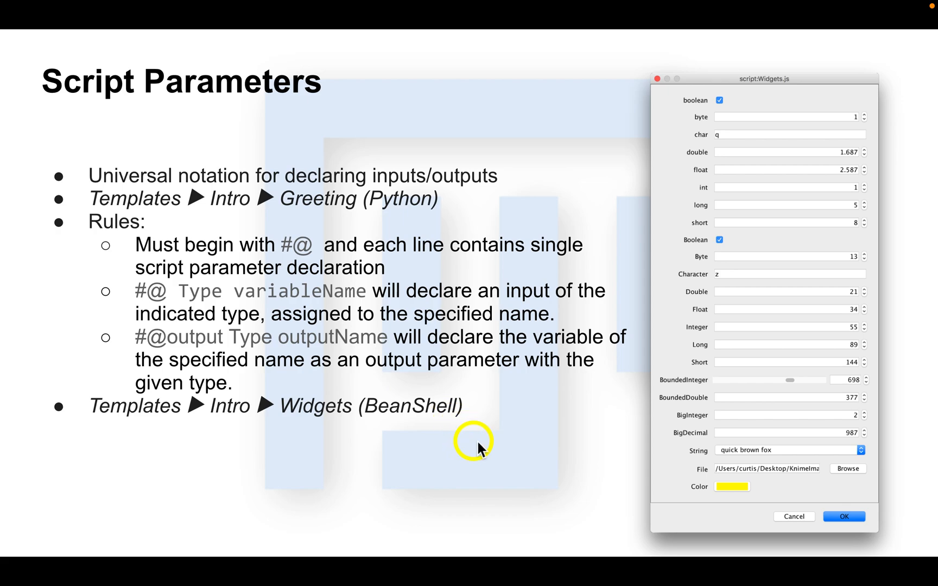
{"action": "mouse_move", "coordinate": [520, 447]}
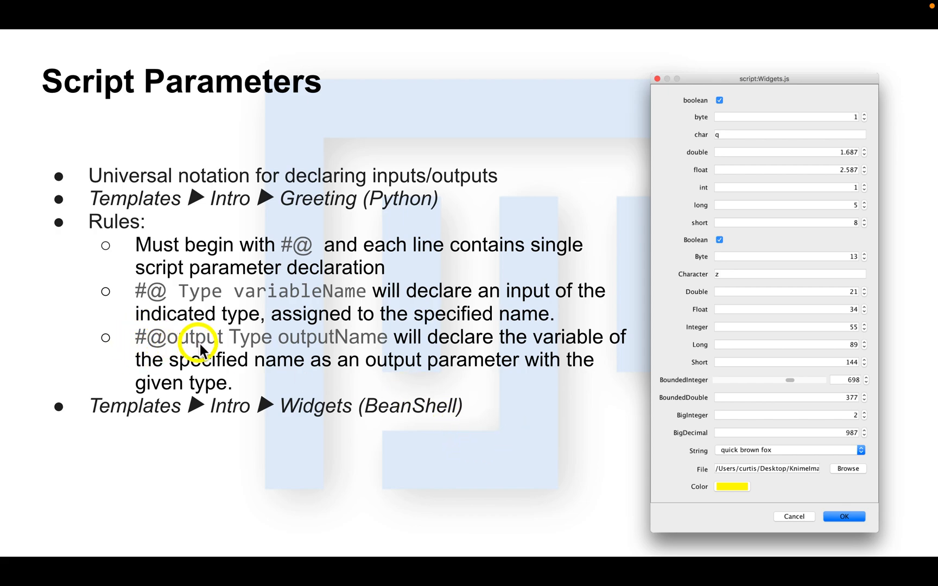
{"action": "mouse_move", "coordinate": [358, 354]}
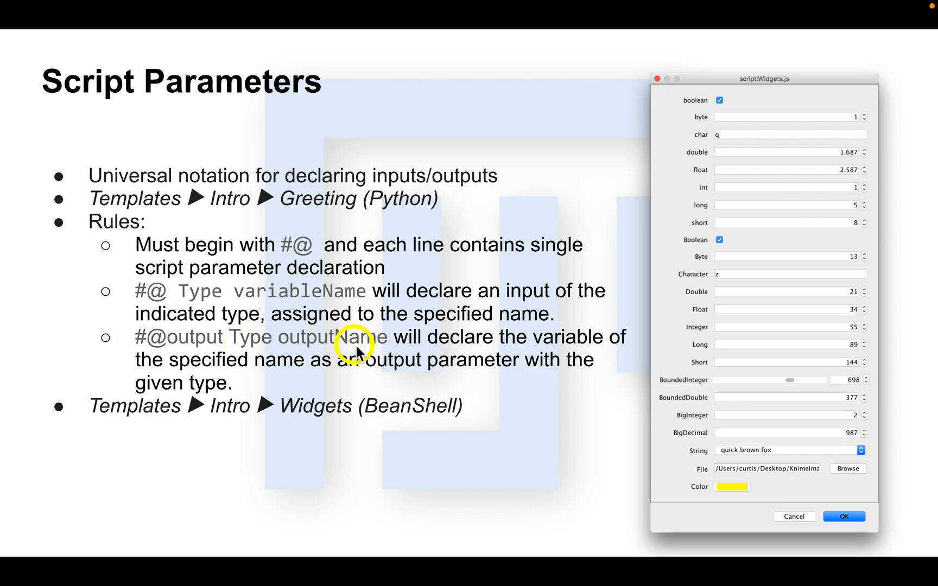
{"action": "mouse_move", "coordinate": [621, 484]}
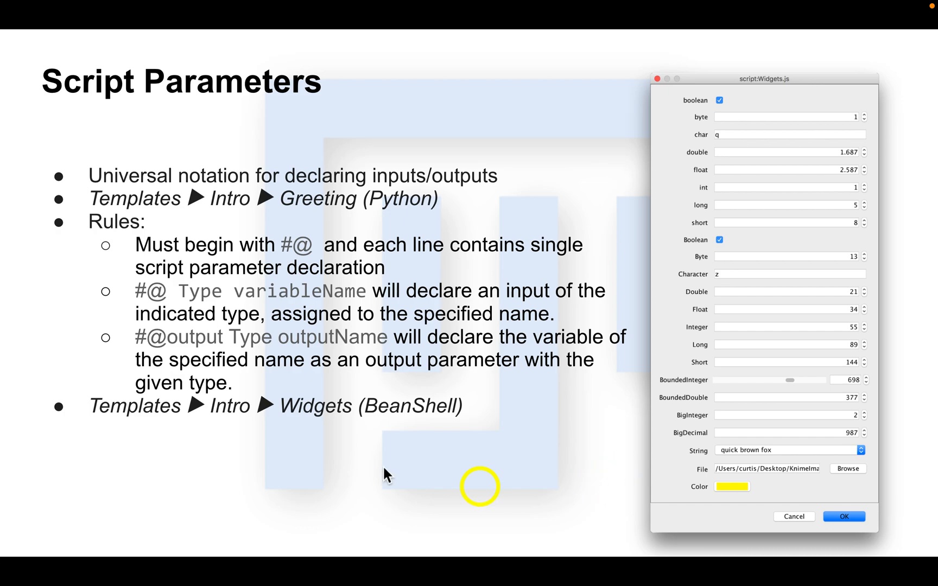
{"action": "mouse_move", "coordinate": [158, 346]}
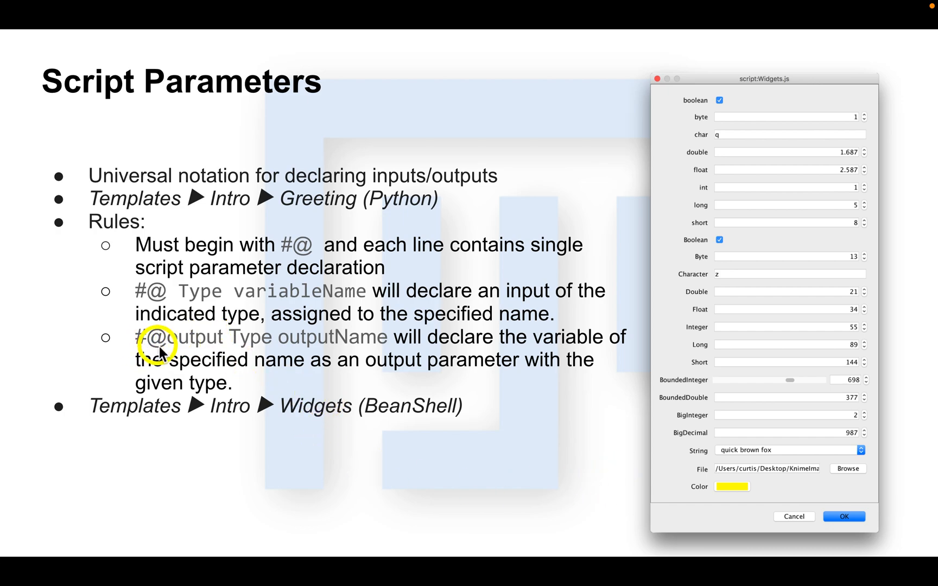
{"action": "mouse_move", "coordinate": [517, 445]}
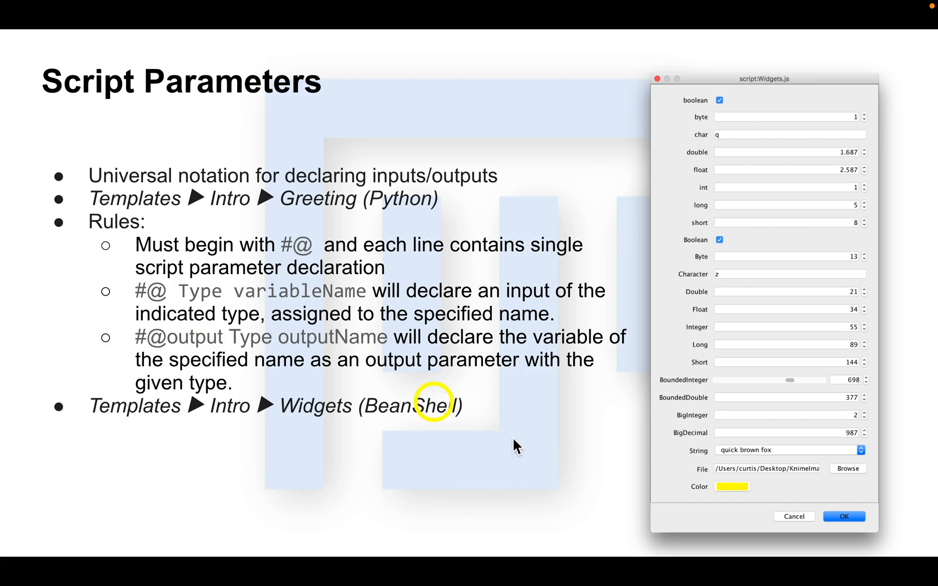
{"action": "mouse_move", "coordinate": [532, 481]}
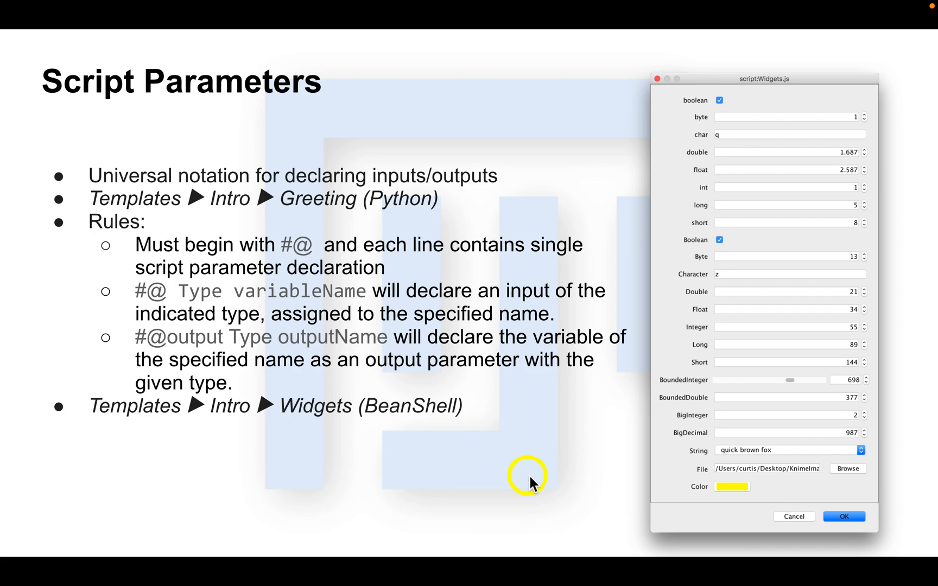
Switch back from the slides to the Script Editor and browse the Intro templates
{"action": "key", "text": "Cmd+Tab"}
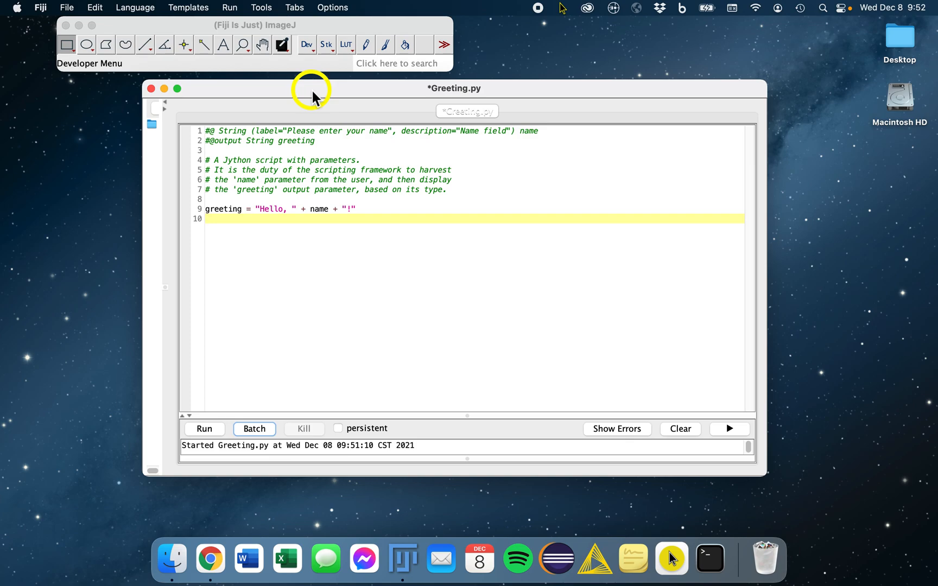
{"action": "left_click", "coordinate": [188, 8]}
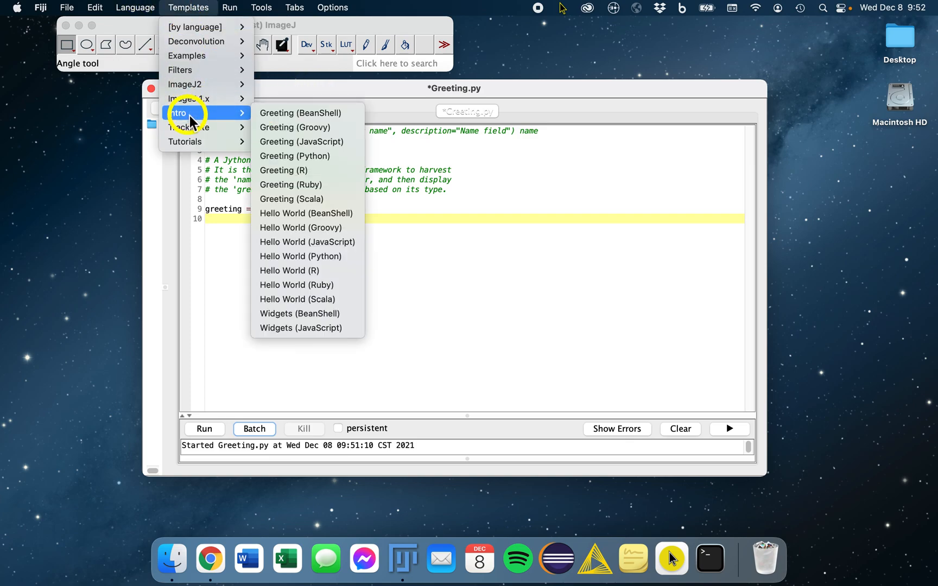
{"action": "mouse_move", "coordinate": [308, 300]}
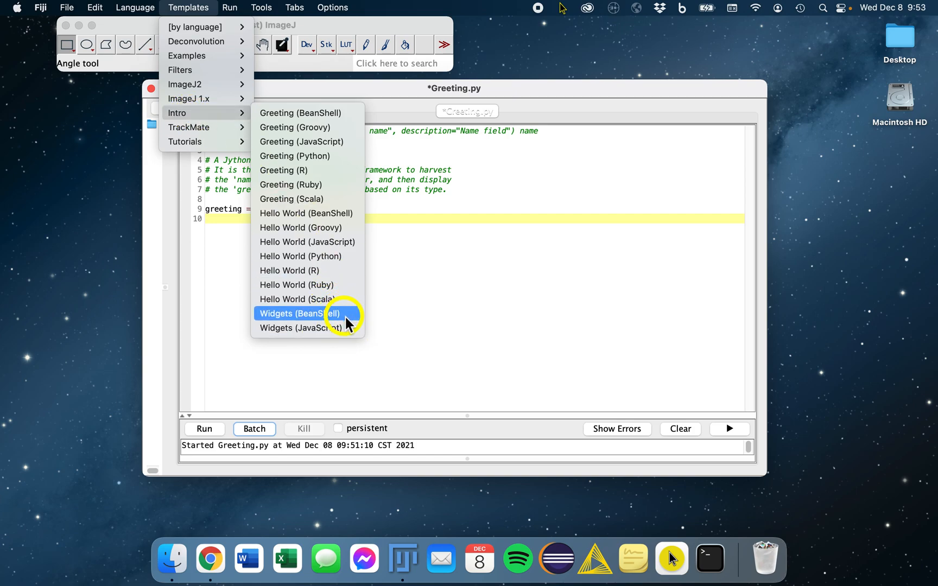
Load the Widgets (BeanShell) template and highlight its first #@ boolean declaration
{"action": "left_click", "coordinate": [299, 313]}
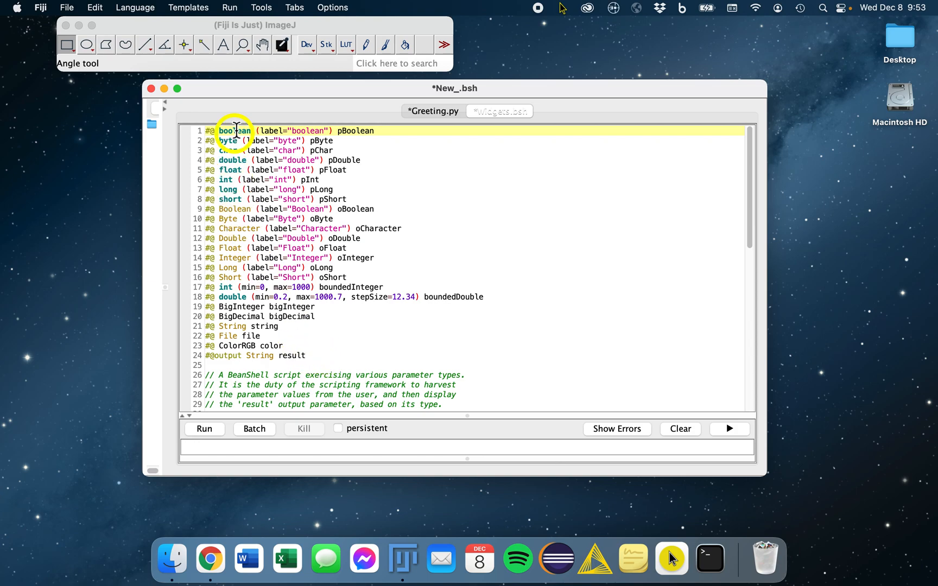
{"action": "mouse_move", "coordinate": [240, 132]}
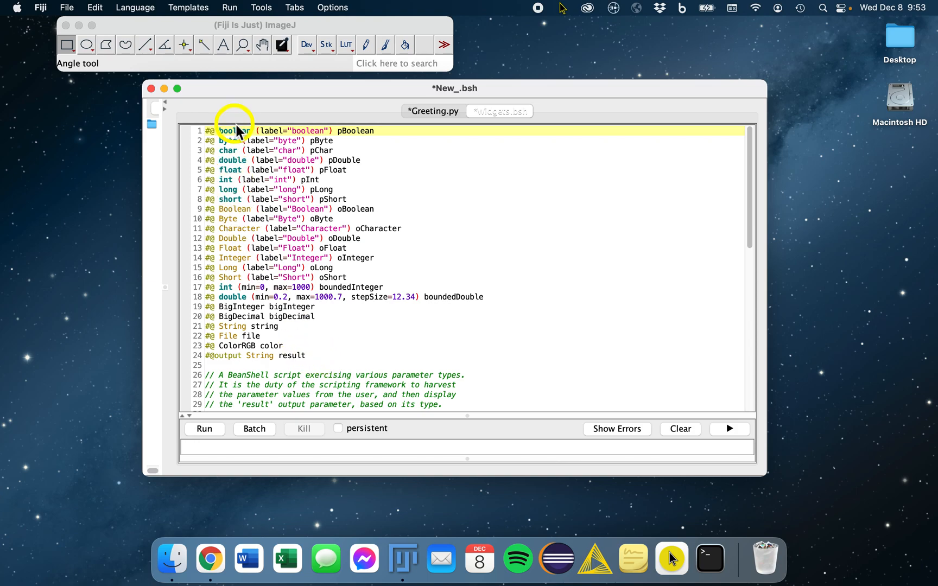
{"action": "mouse_move", "coordinate": [467, 241]}
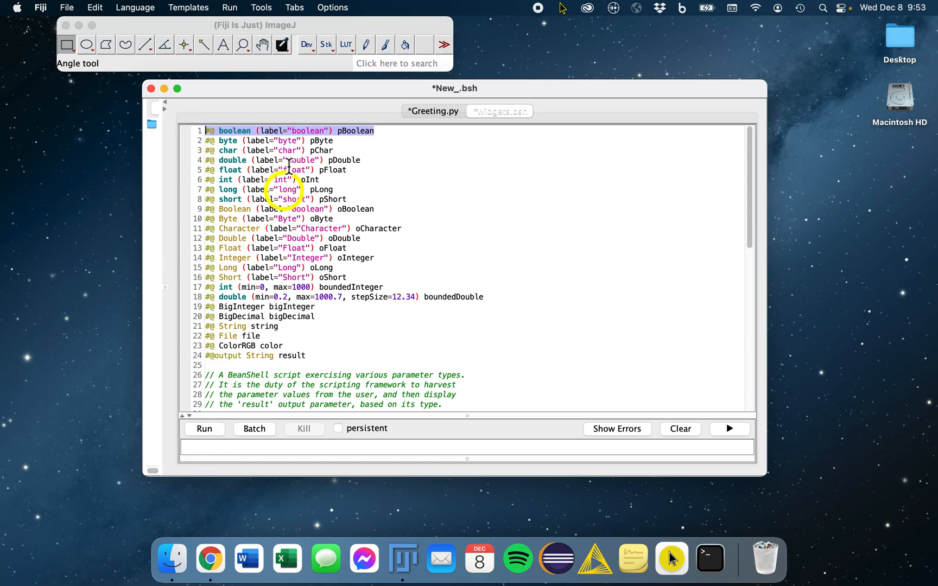
{"action": "left_click_drag", "start_coordinate": [216, 140], "coordinate": [332, 189]}
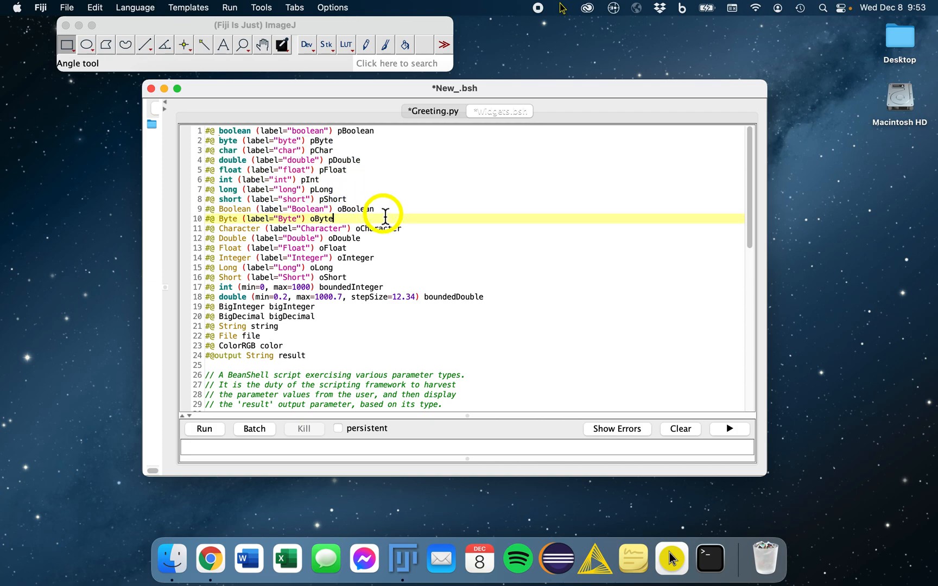
{"action": "mouse_move", "coordinate": [389, 256]}
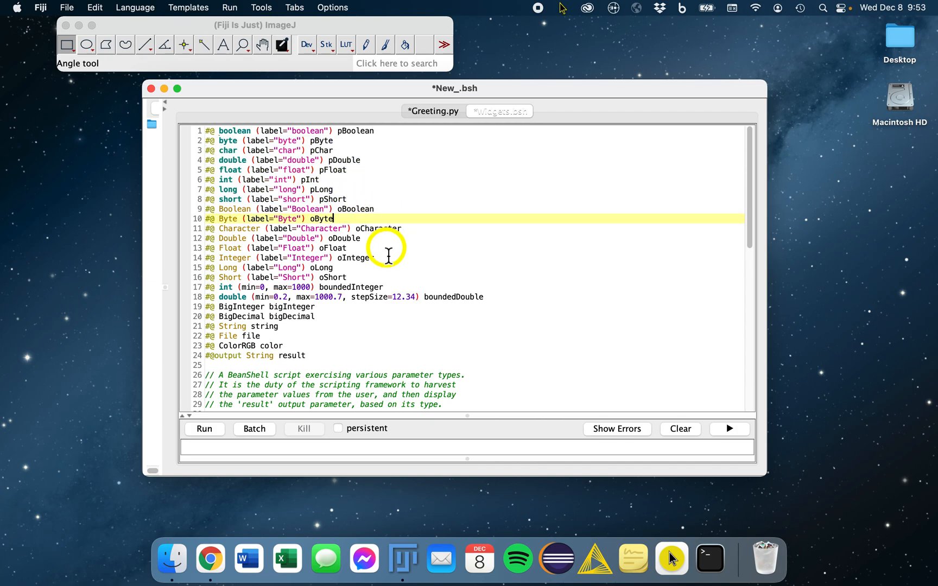
Insert a '#@ Date date' parameter line after the ColorRGB declaration
{"action": "left_click", "coordinate": [280, 326]}
{"action": "type", "text": "#@"}
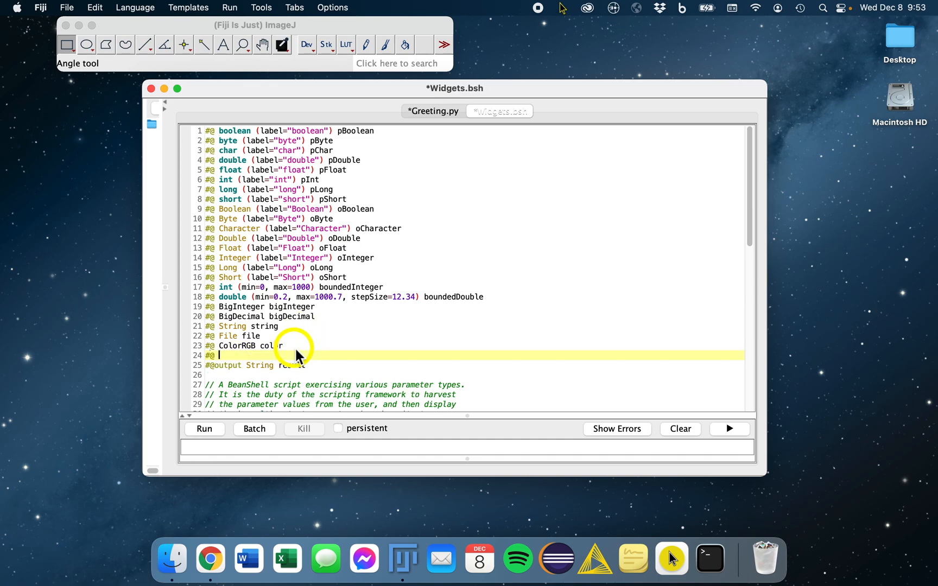
{"action": "type", "text": "Date date"}
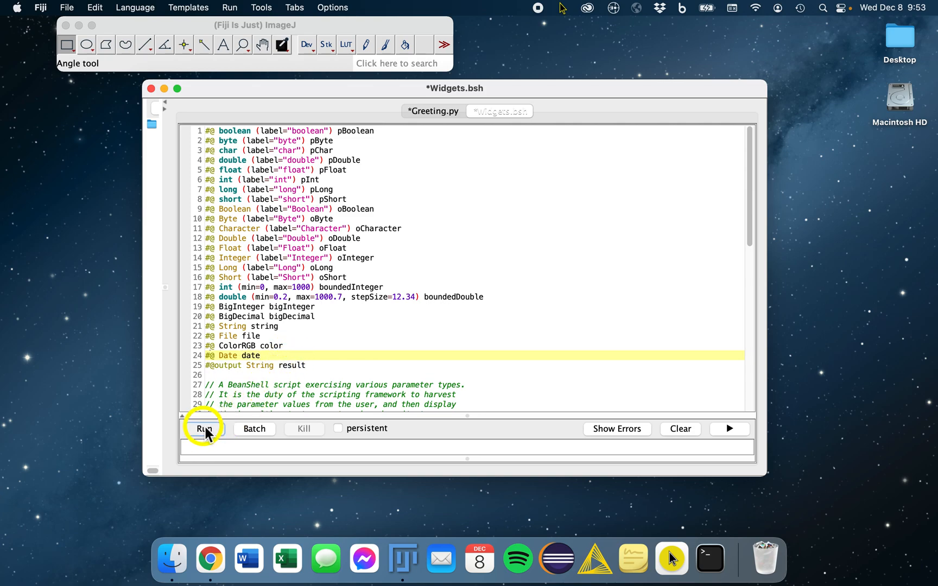
Run Widgets.bsh to view its generated dialog, then start a style option on boundedInteger
{"action": "left_click", "coordinate": [204, 429]}
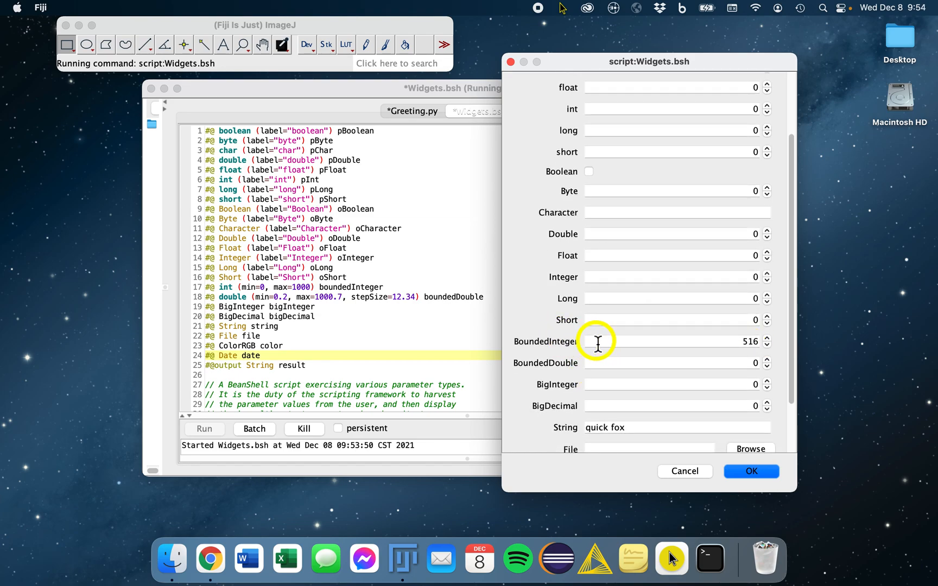
{"action": "mouse_move", "coordinate": [590, 343]}
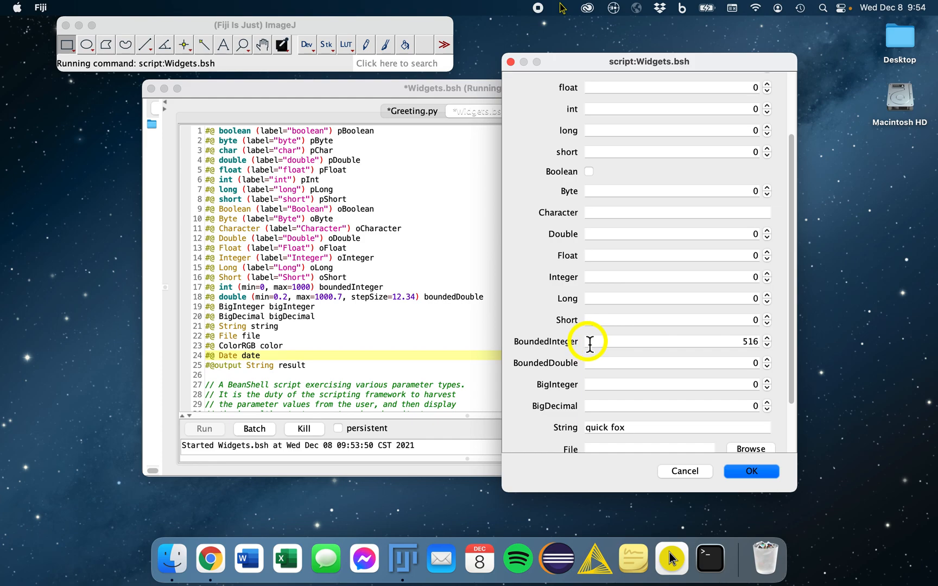
{"action": "mouse_move", "coordinate": [336, 321]}
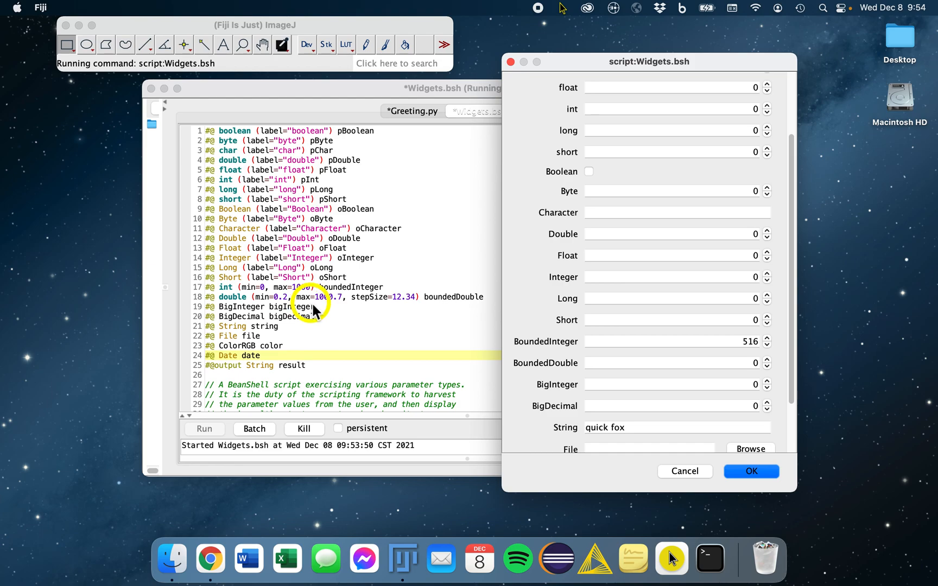
{"action": "mouse_move", "coordinate": [352, 297]}
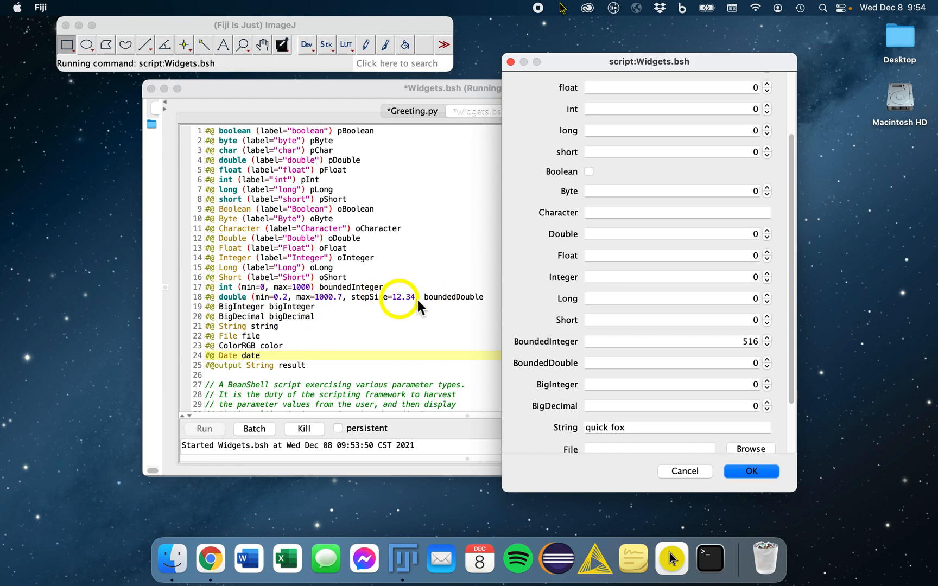
{"action": "mouse_move", "coordinate": [290, 341]}
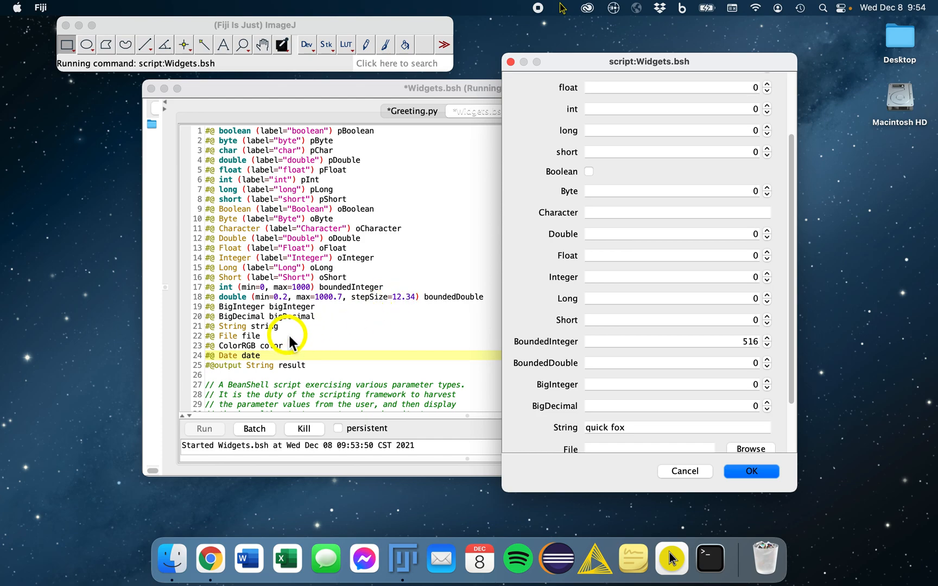
{"action": "mouse_move", "coordinate": [386, 316]}
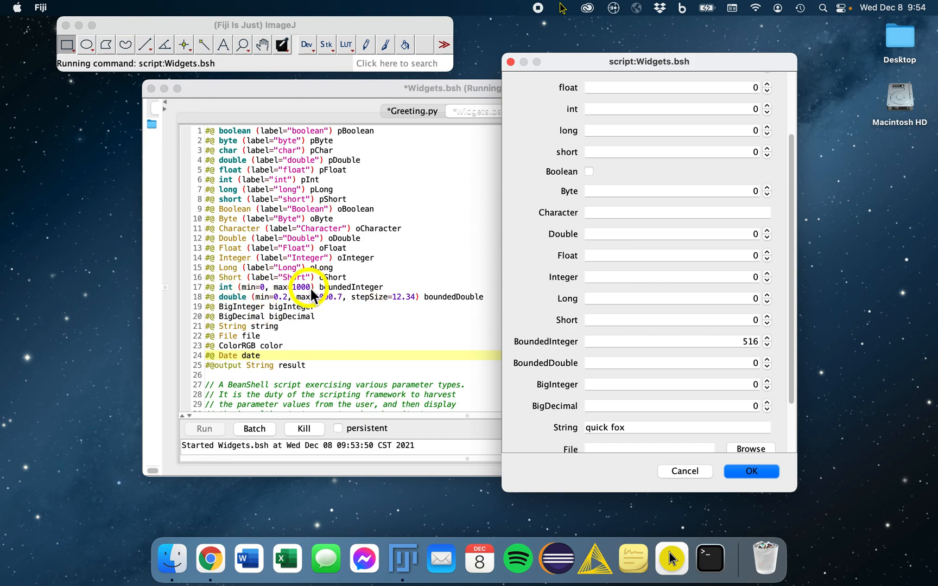
{"action": "left_click", "coordinate": [685, 471]}
{"action": "type", "text": ", style="}
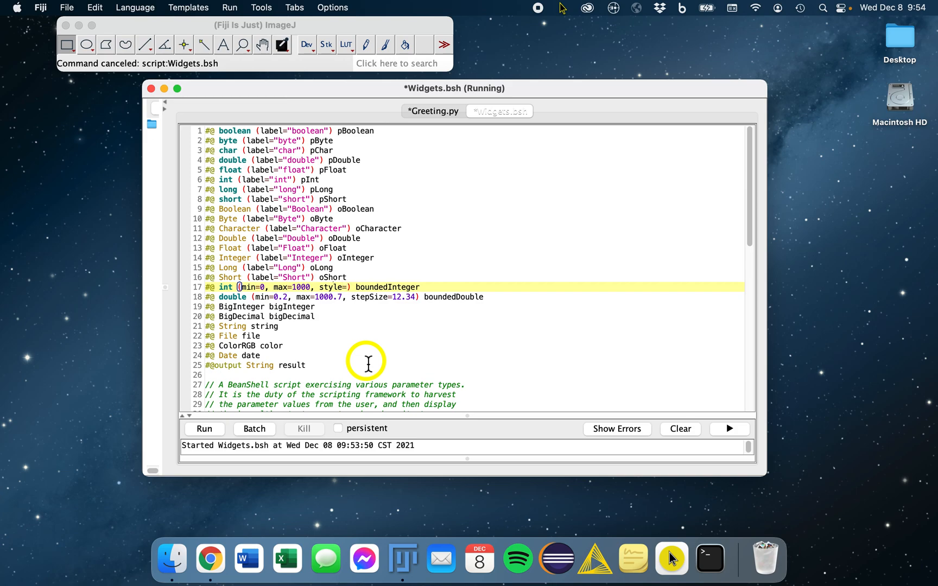
Set boundedInteger's style to "scroll bar" so BoundedInteger renders as a slider
{"action": "type", "text": "\"scroll bar\""}
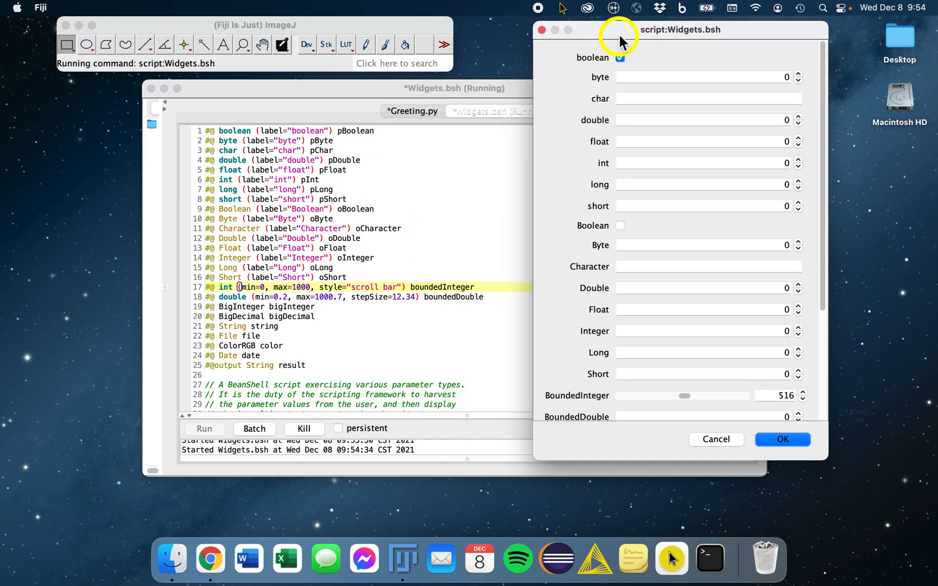
Slide BoundedInteger through 533, 467, 183 and 0, then cancel the dialog
{"action": "left_click_drag", "start_coordinate": [684, 395], "coordinate": [684, 384]}
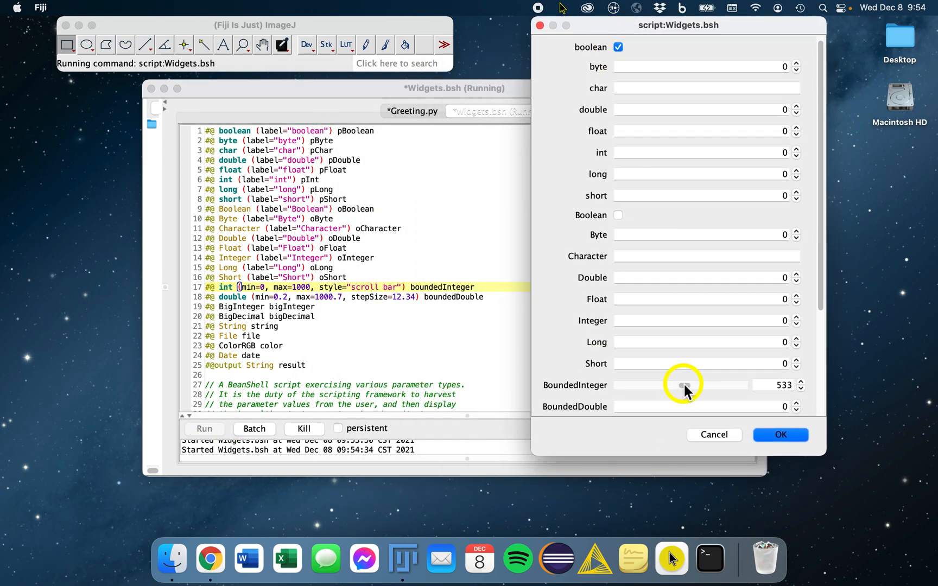
{"action": "left_click_drag", "start_coordinate": [685, 385], "coordinate": [676, 385]}
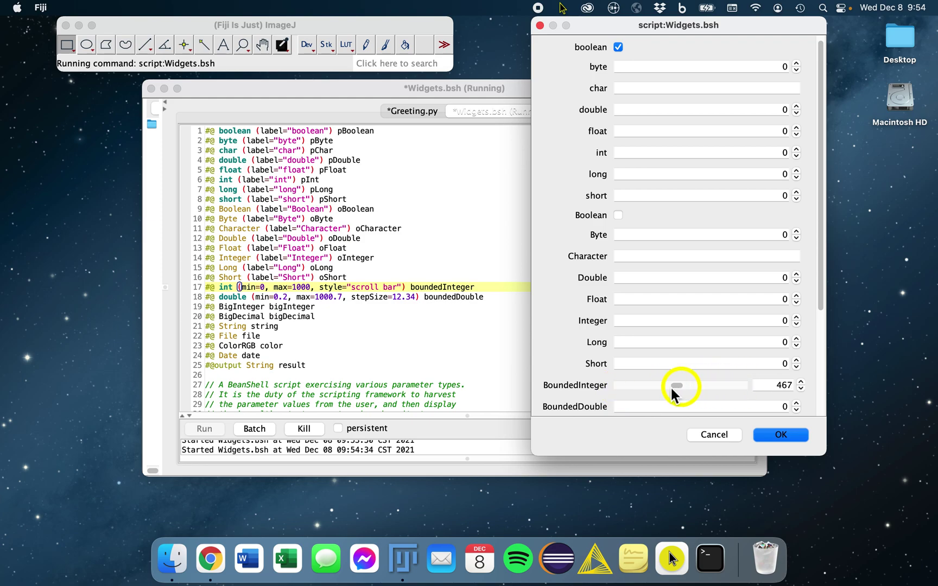
{"action": "left_click_drag", "start_coordinate": [677, 386], "coordinate": [641, 385]}
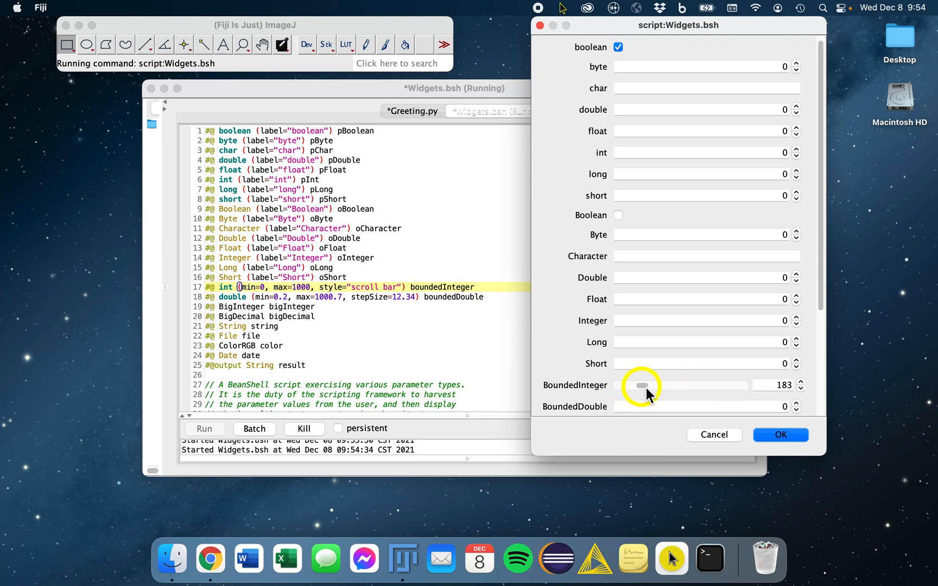
{"action": "left_click_drag", "start_coordinate": [642, 385], "coordinate": [618, 385]}
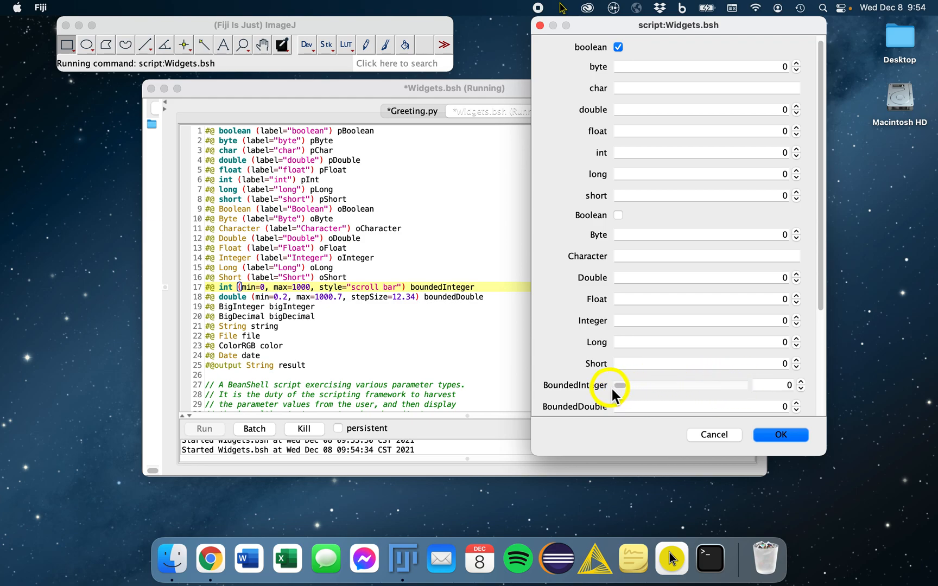
{"action": "left_click_drag", "start_coordinate": [619, 385], "coordinate": [661, 386]}
{"action": "type", "text": "( "}
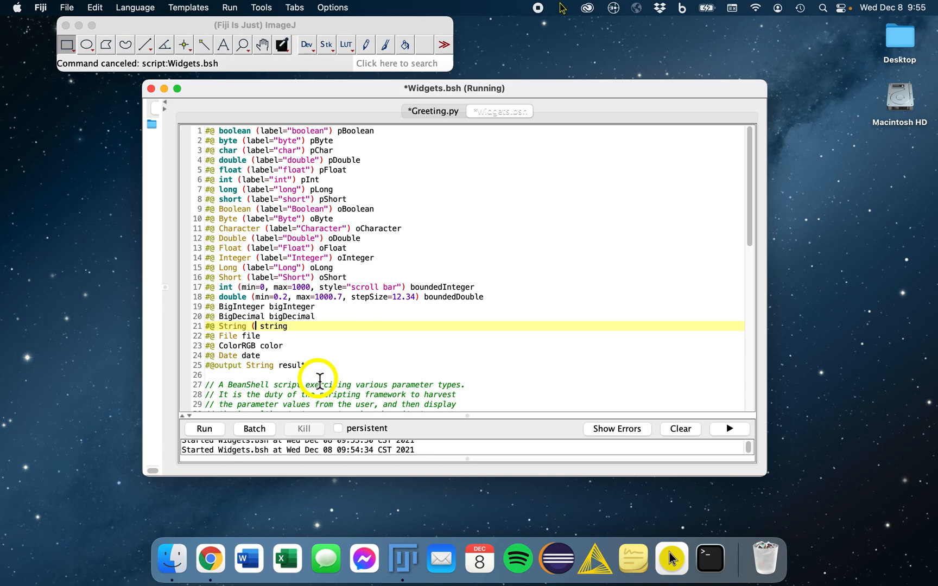
Declare choices {"quick fox", "lazy dog"} on the String parameter and rerun to see the dropdown
{"action": "type", "text": "choices"}
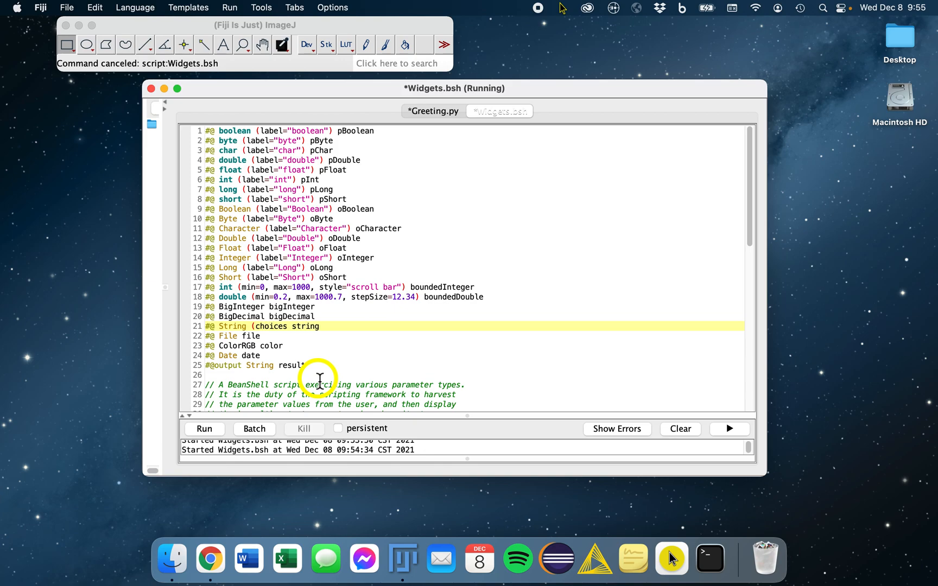
{"action": "type", "text": "={\""}
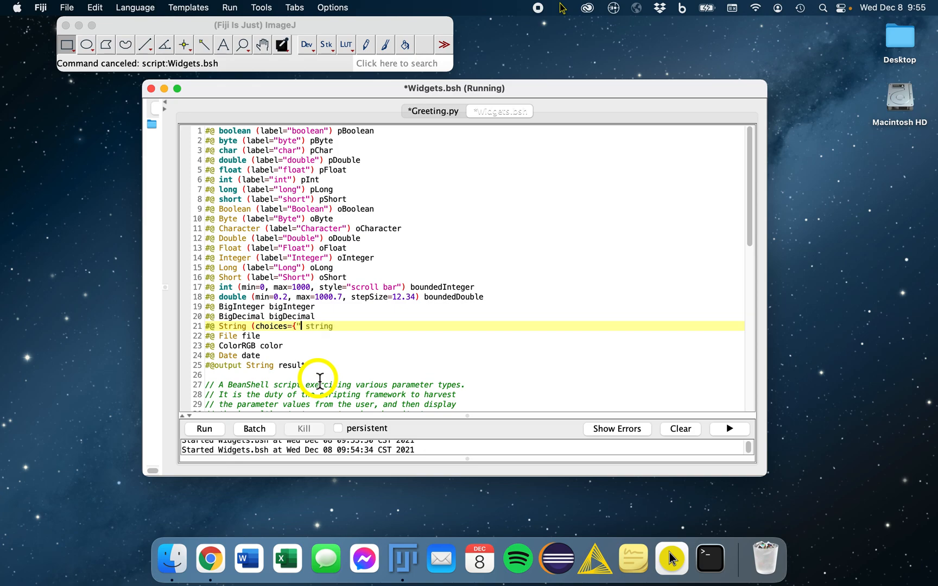
{"action": "type", "text": "quick"}
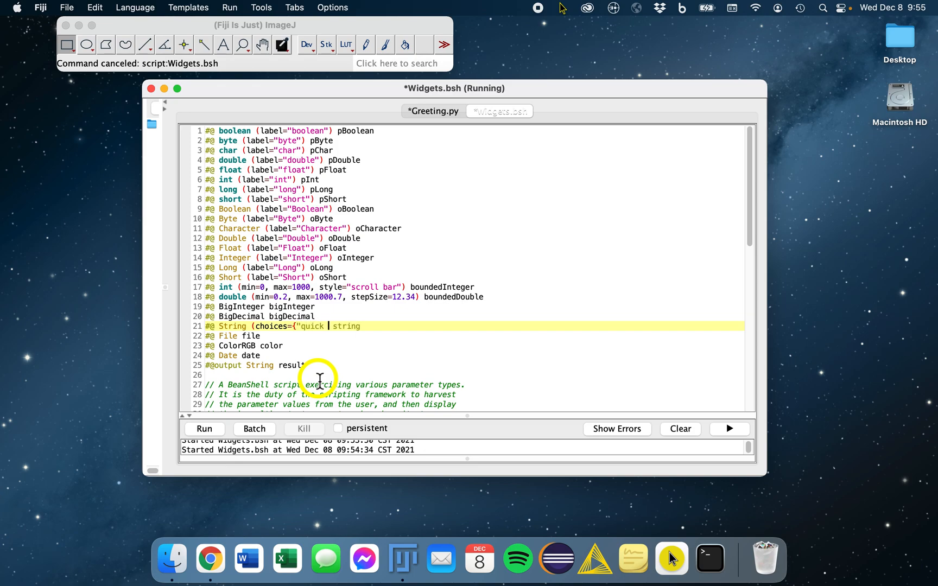
{"action": "type", "text": "fox\","}
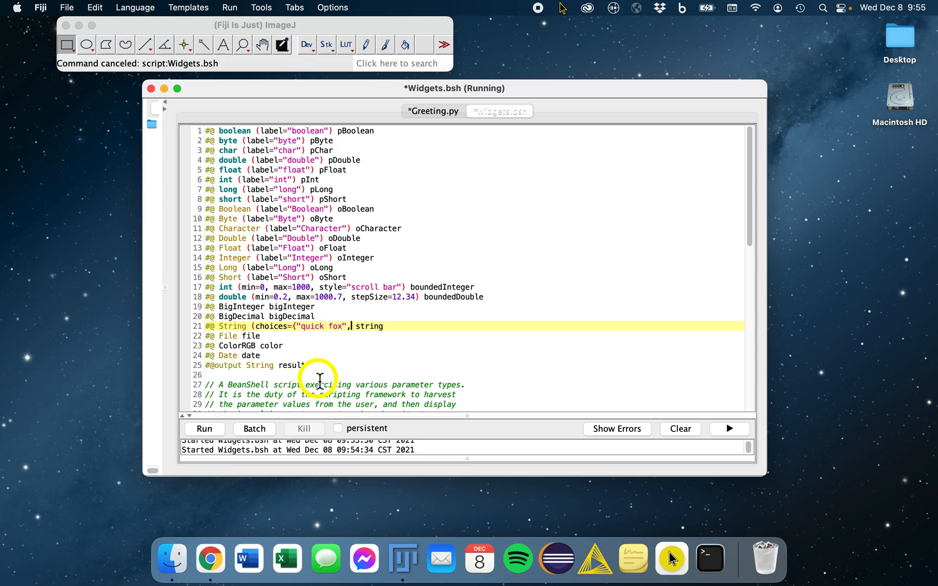
{"action": "type", "text": "\"laz"}
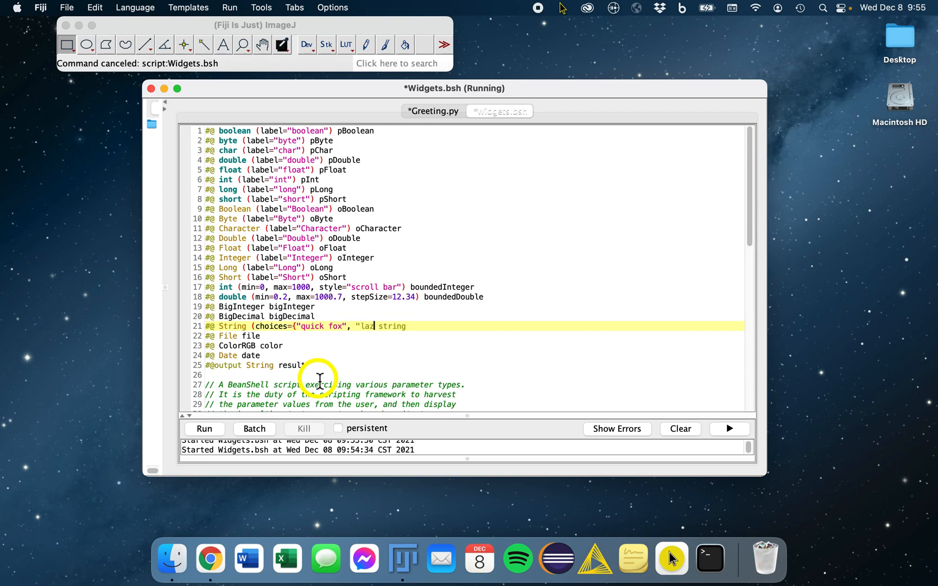
{"action": "type", "text": "zy dog\"})"}
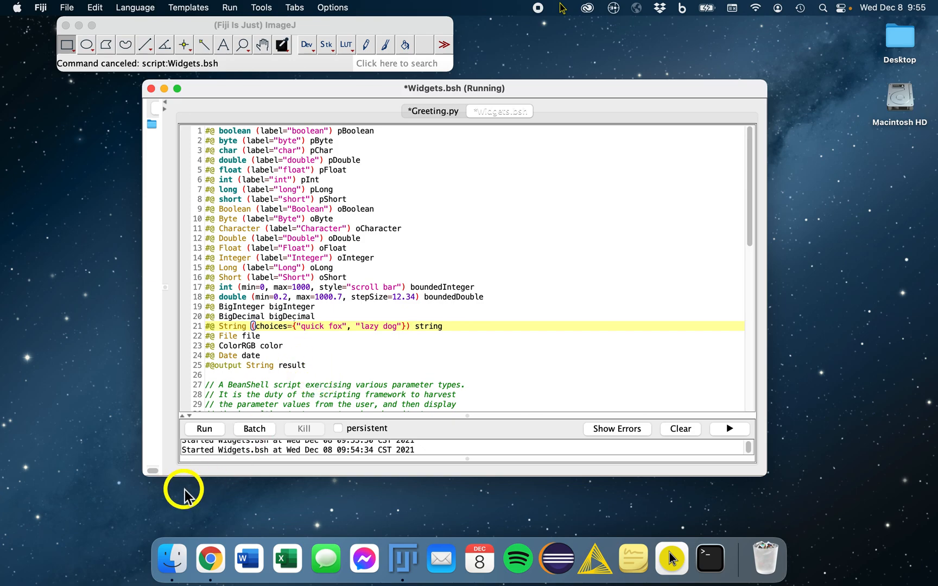
{"action": "left_click", "coordinate": [204, 428]}
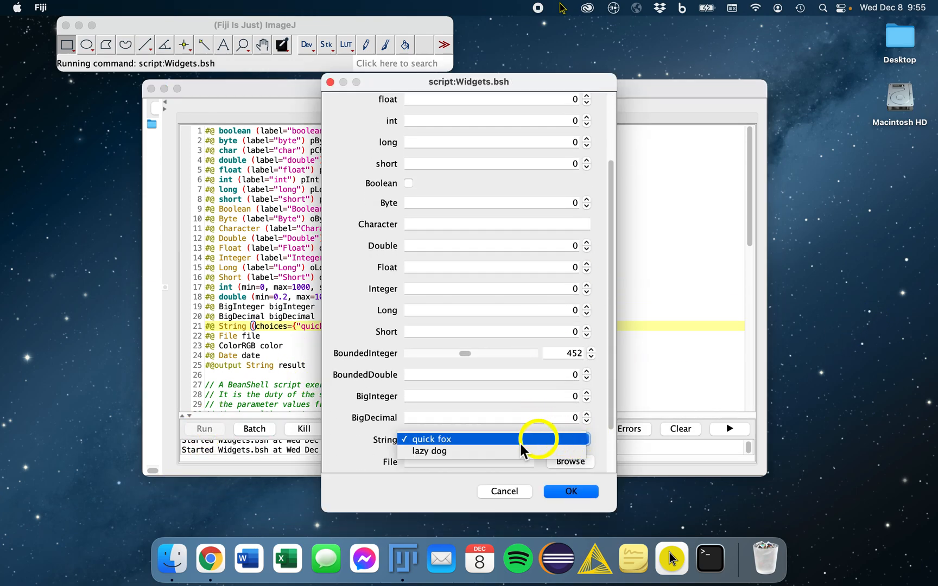
{"action": "mouse_move", "coordinate": [497, 452]}
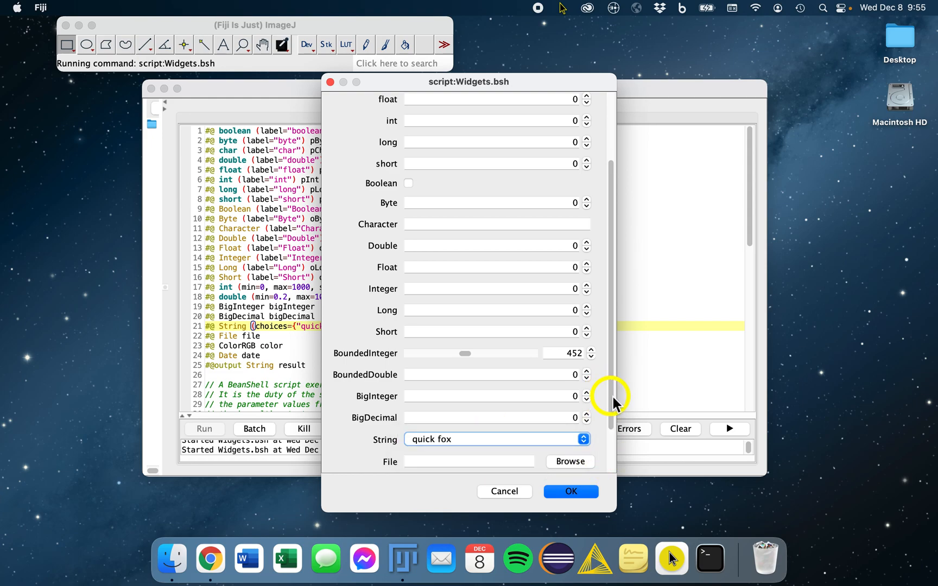
Try the File browser and Color chooser without picking anything, then bring up the Date calendar
{"action": "scroll", "scroll_direction": "down", "scroll_amount": 3}
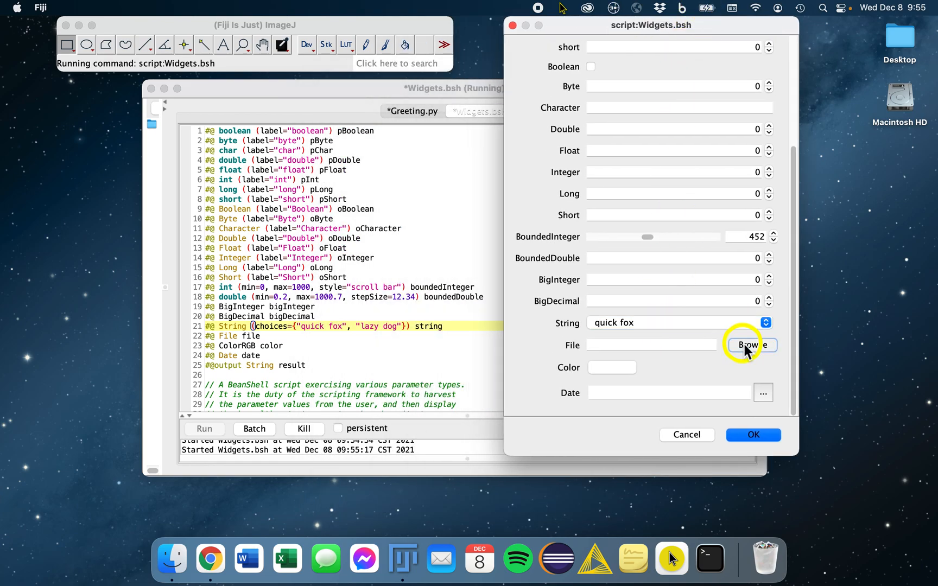
{"action": "left_click", "coordinate": [751, 345]}
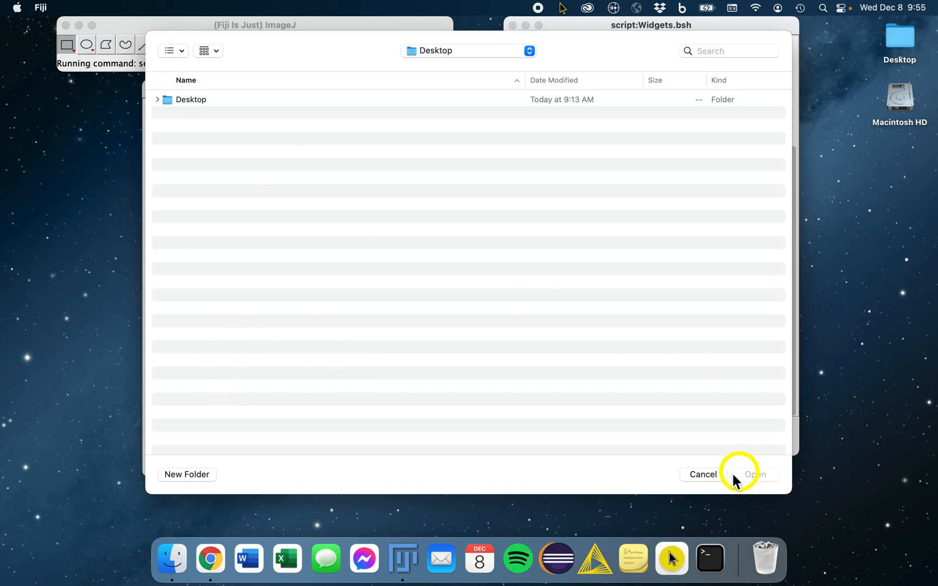
{"action": "left_click", "coordinate": [755, 474]}
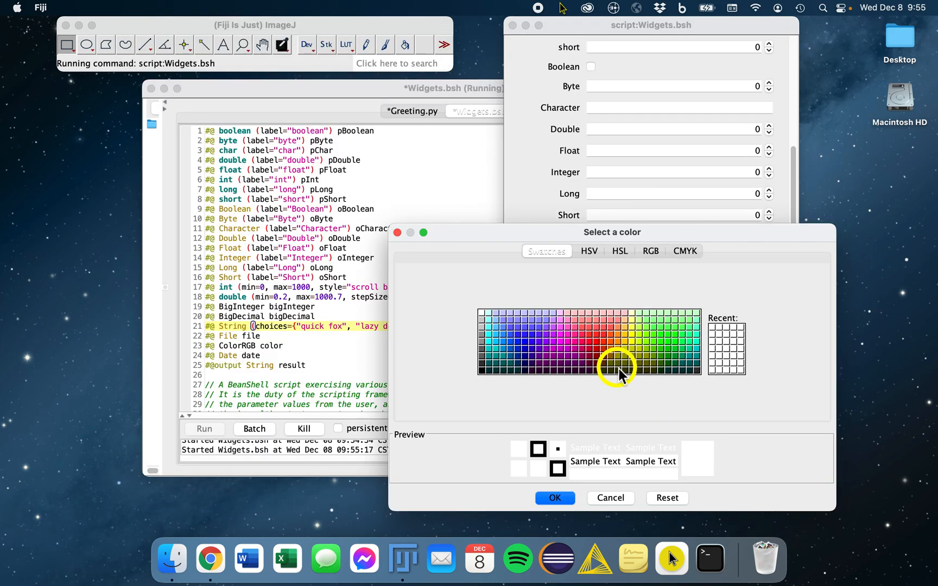
{"action": "left_click", "coordinate": [554, 498]}
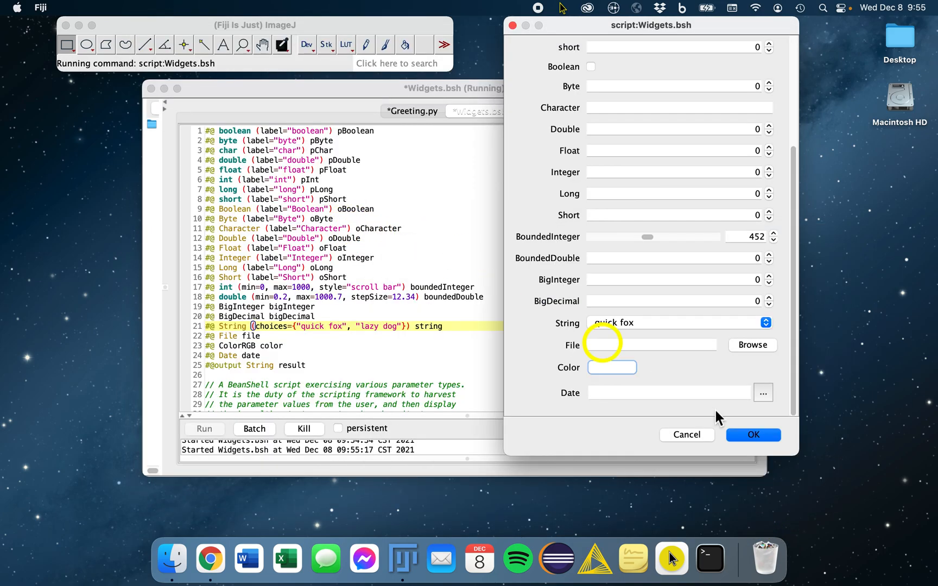
{"action": "left_click", "coordinate": [763, 393]}
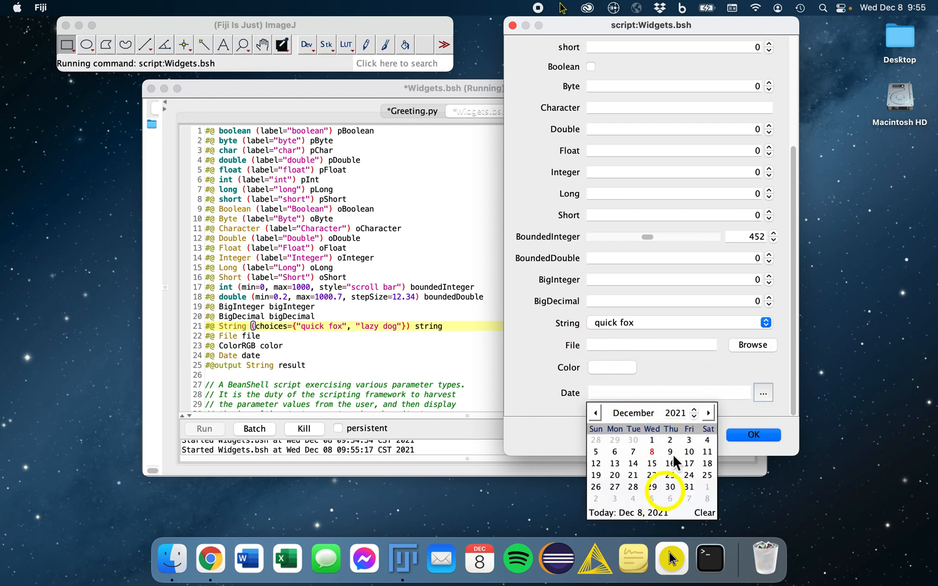